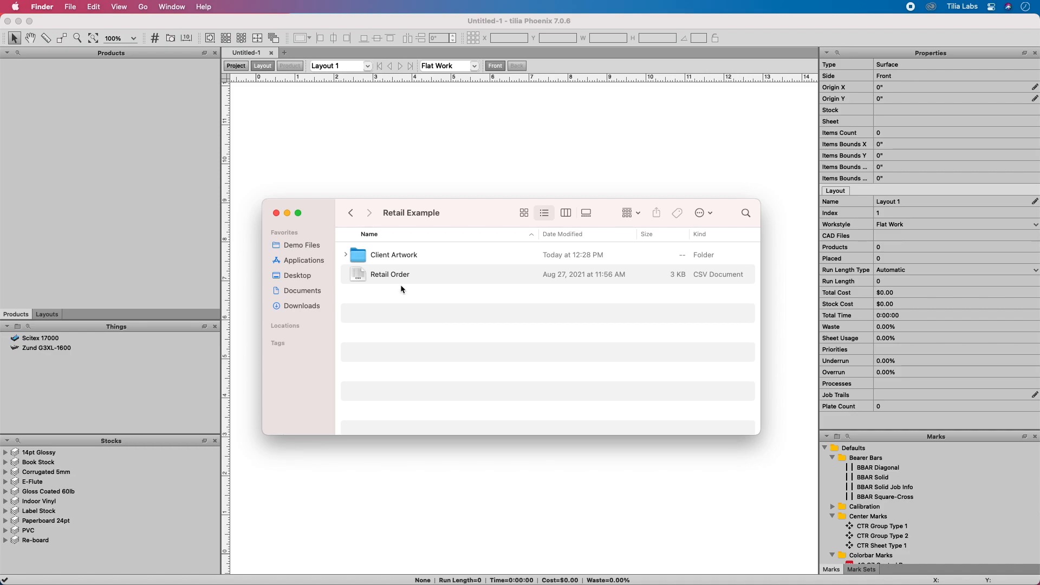
- Import the Retail Order.csv rows as 12 products into the job
double_click(389, 274)
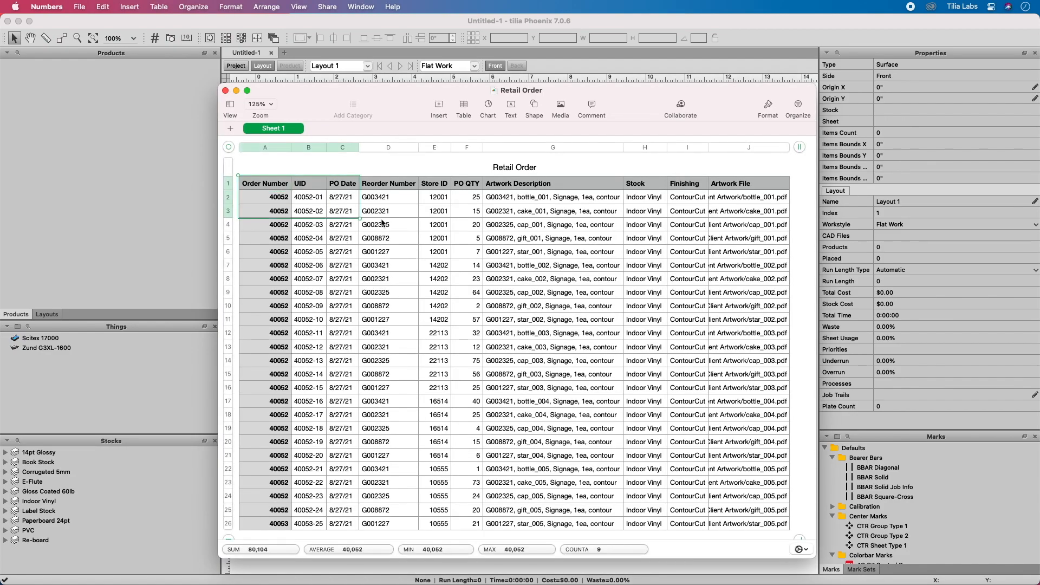
click(102, 6)
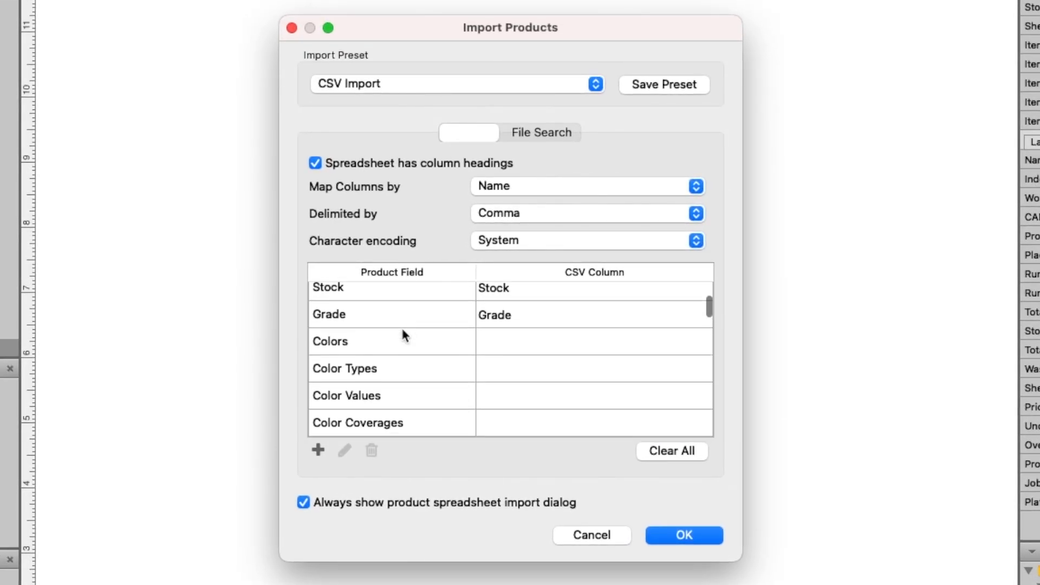
click(684, 535)
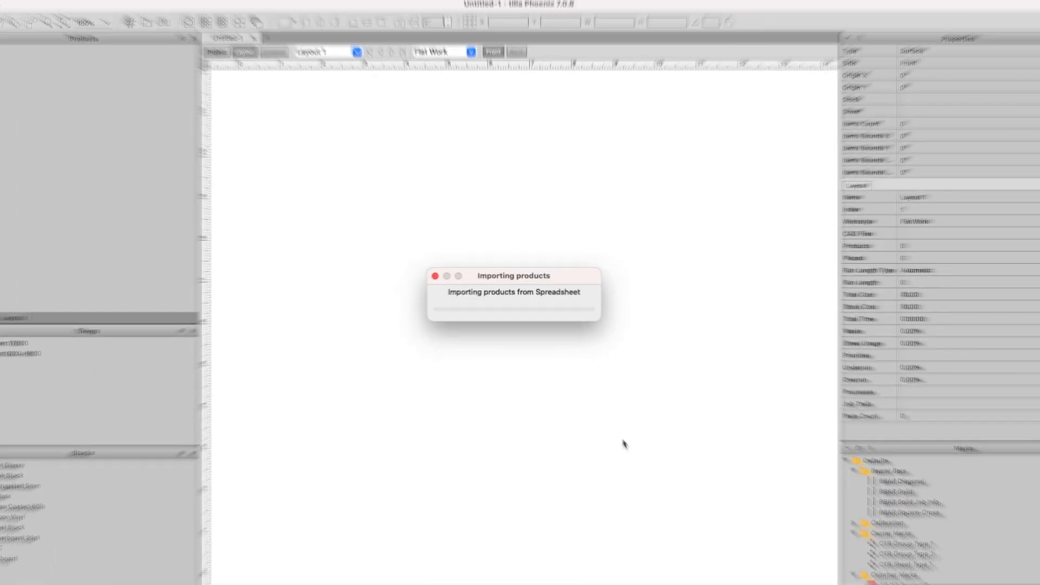
- Show the Imposition AI panel and start editing the Wide Format planning profile
click(305, 7)
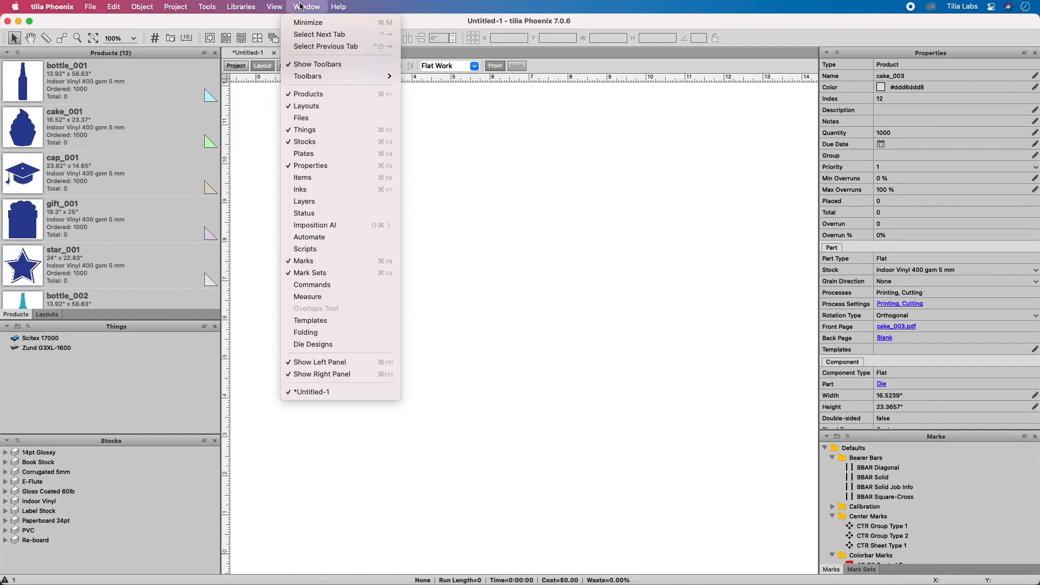
click(316, 225)
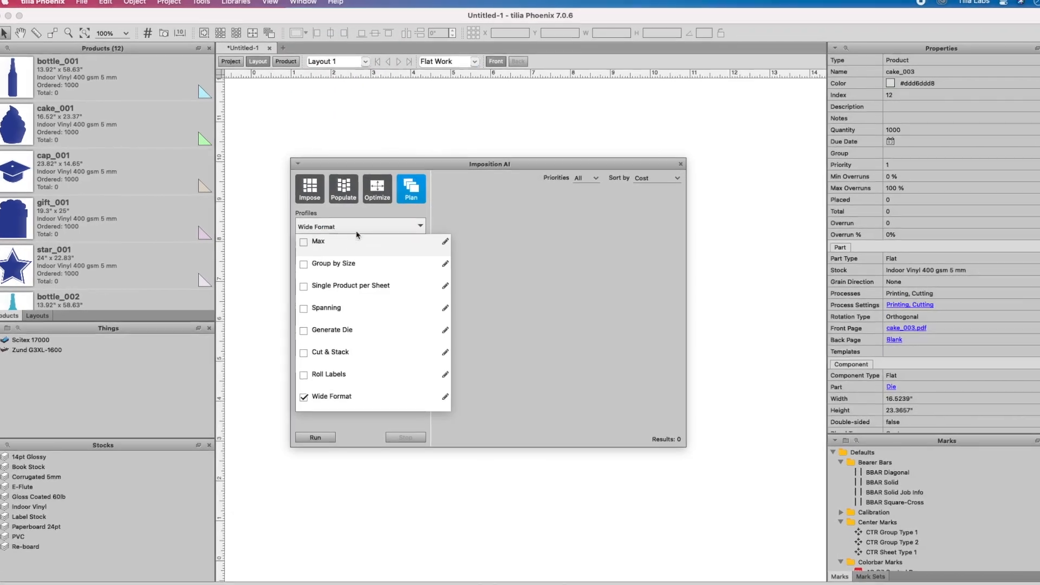
click(446, 397)
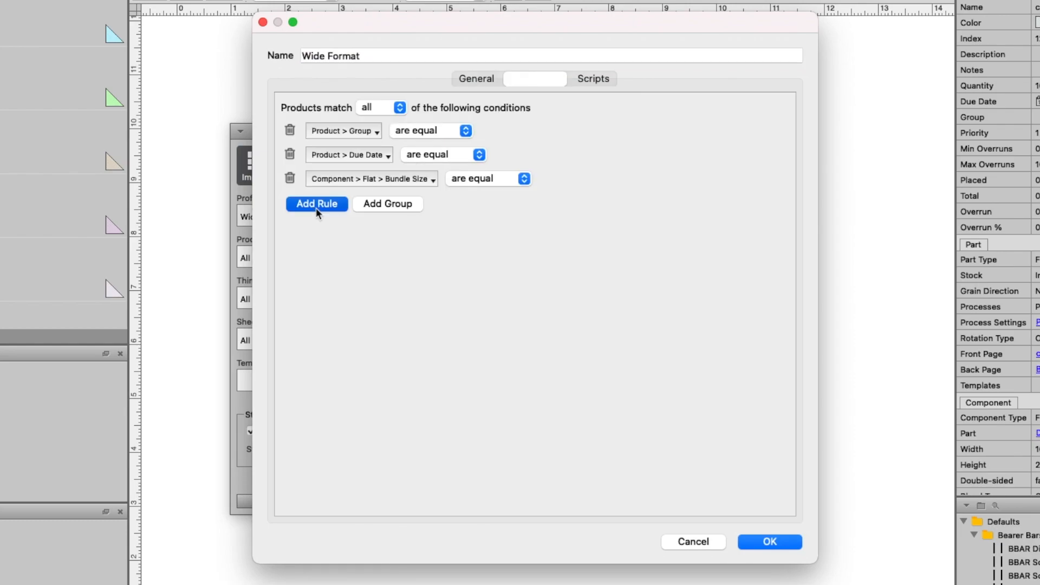
- Add a Custom Text rule matching equal Store ID values, then run layout generation
click(316, 204)
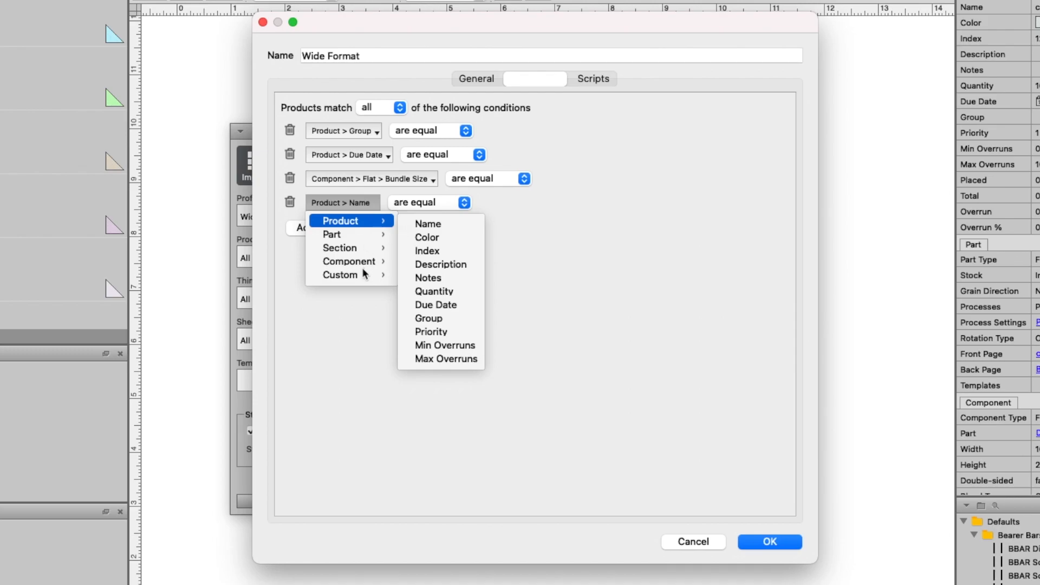
mouse_move(340, 274)
text(Store ID)
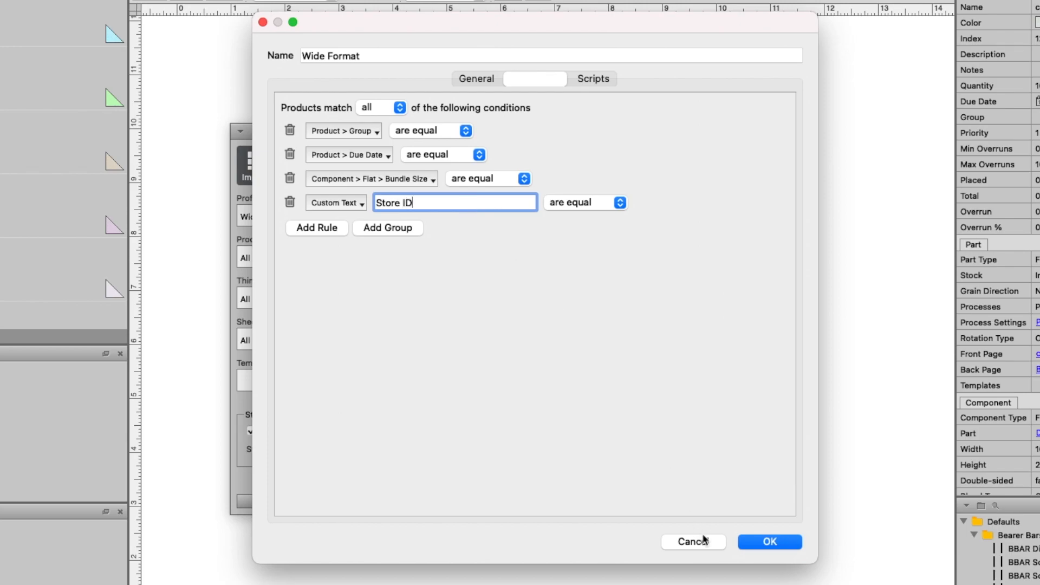
click(769, 541)
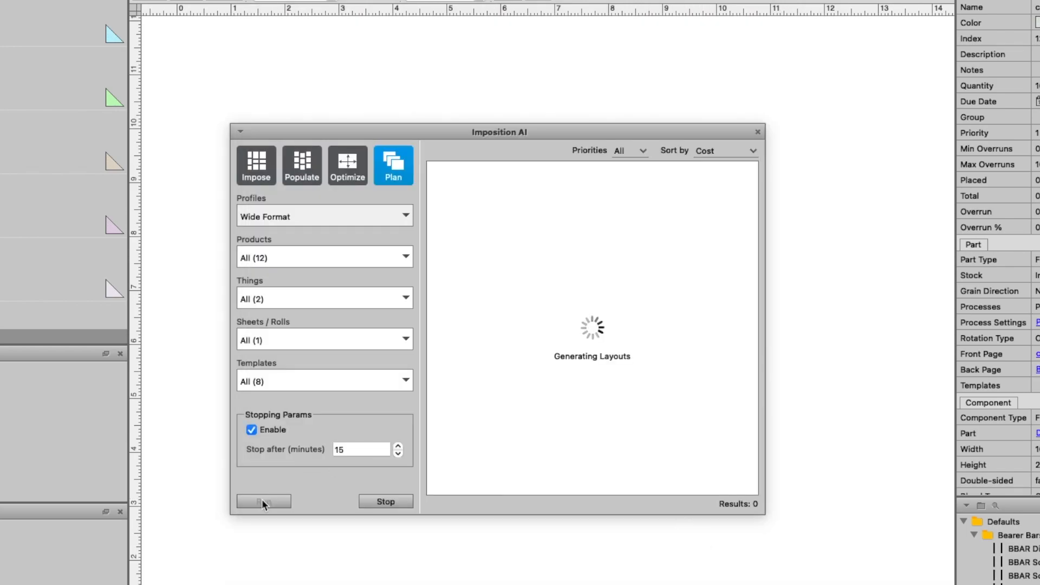